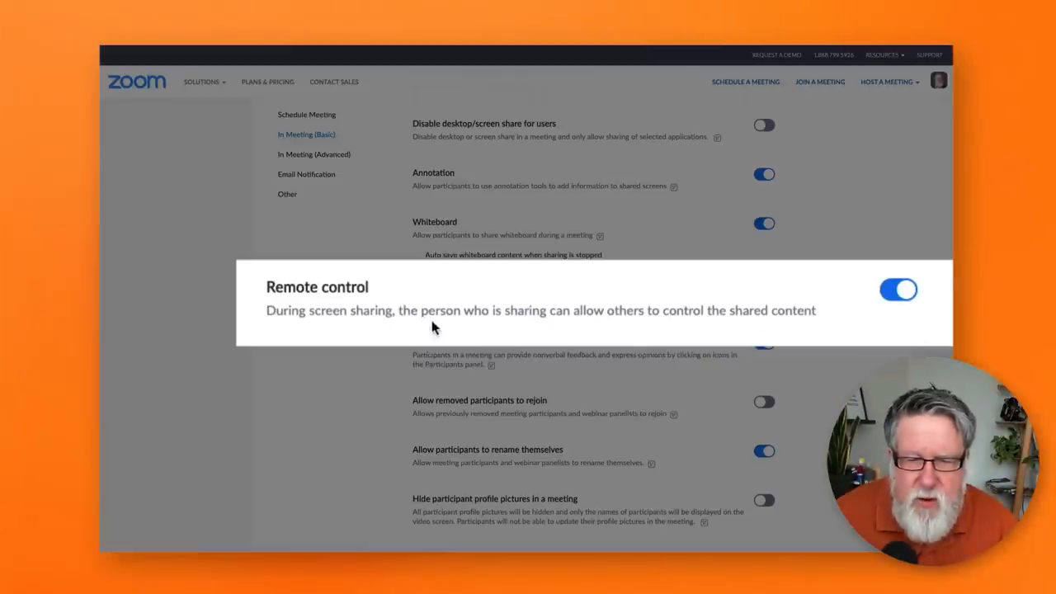
mouse_move(669, 321)
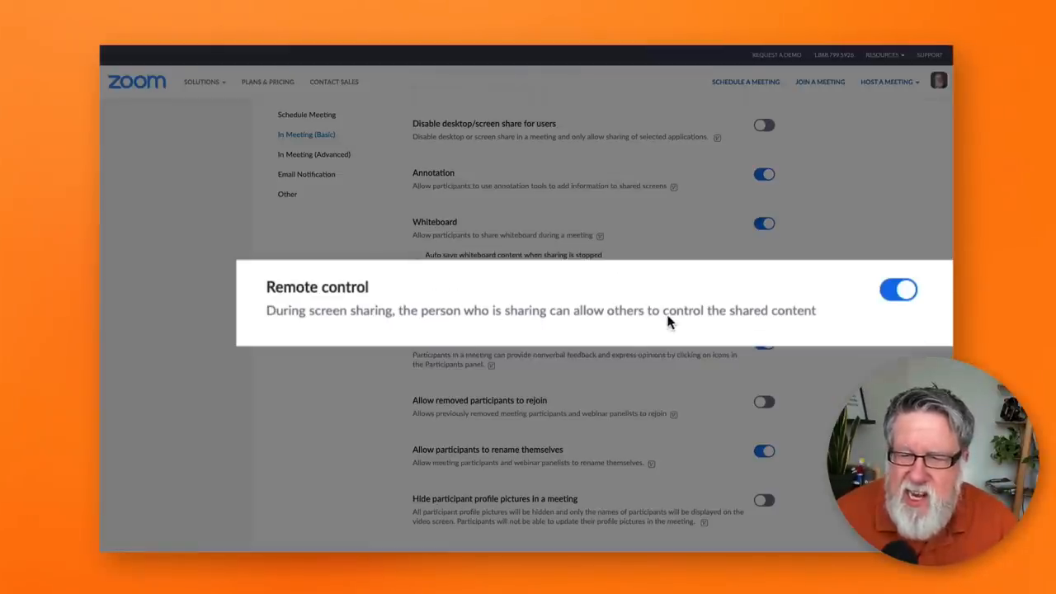
mouse_move(783, 323)
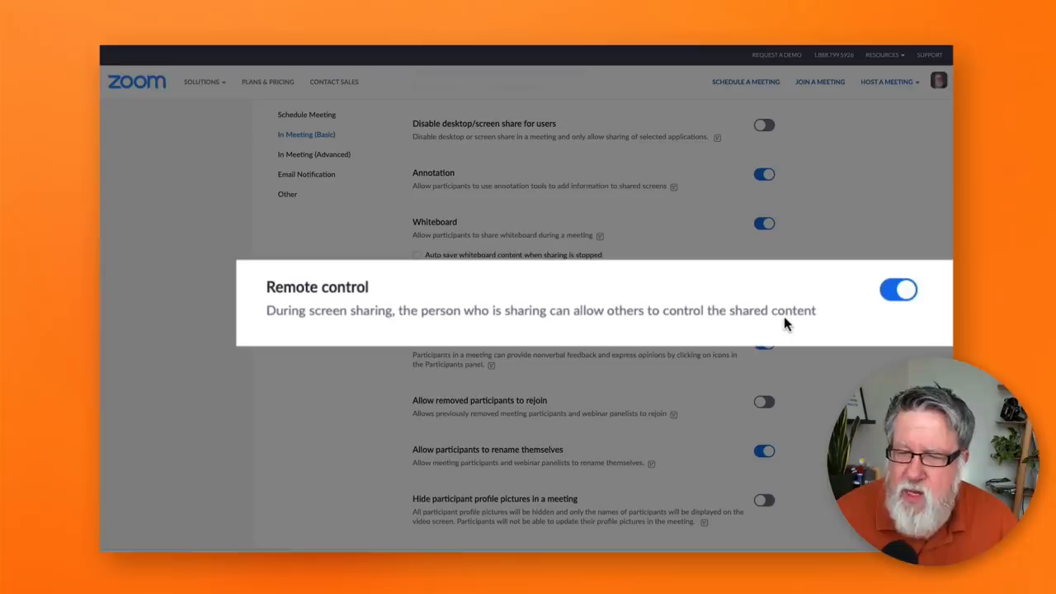
mouse_move(792, 321)
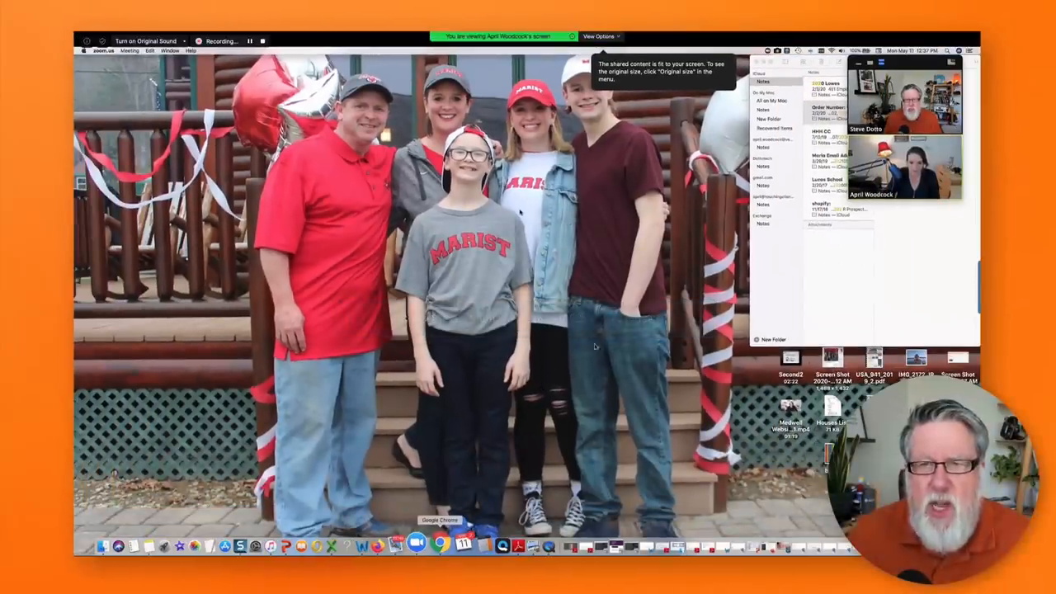
- Request remote control of the participant's shared screen from View Options
click(600, 37)
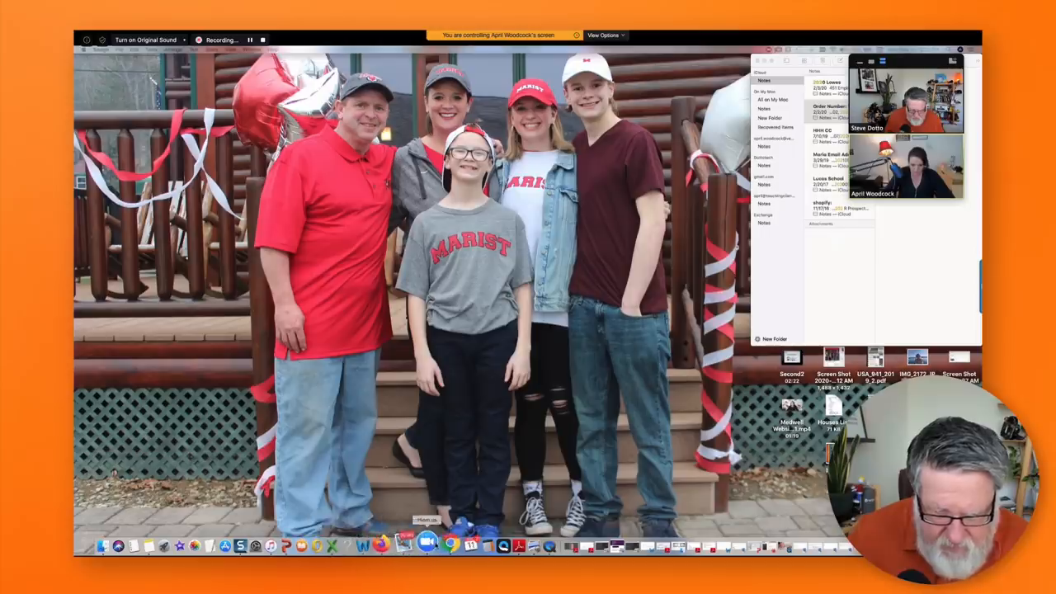
mouse_move(390, 544)
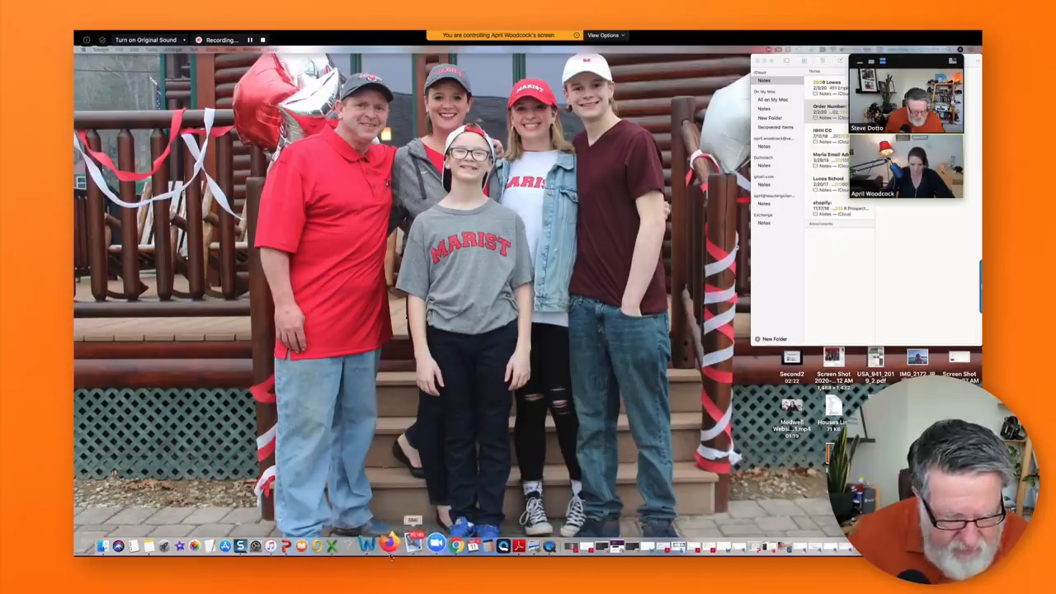
mouse_move(378, 545)
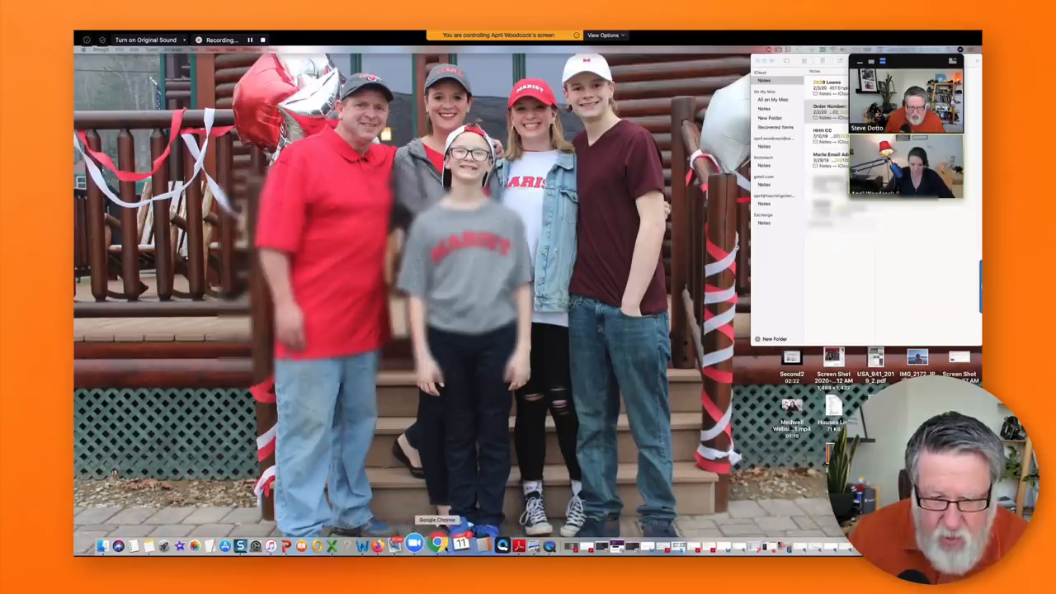
- Bring Slack forward on the controlled computer and send the message 'Steve' in the DM
click(448, 545)
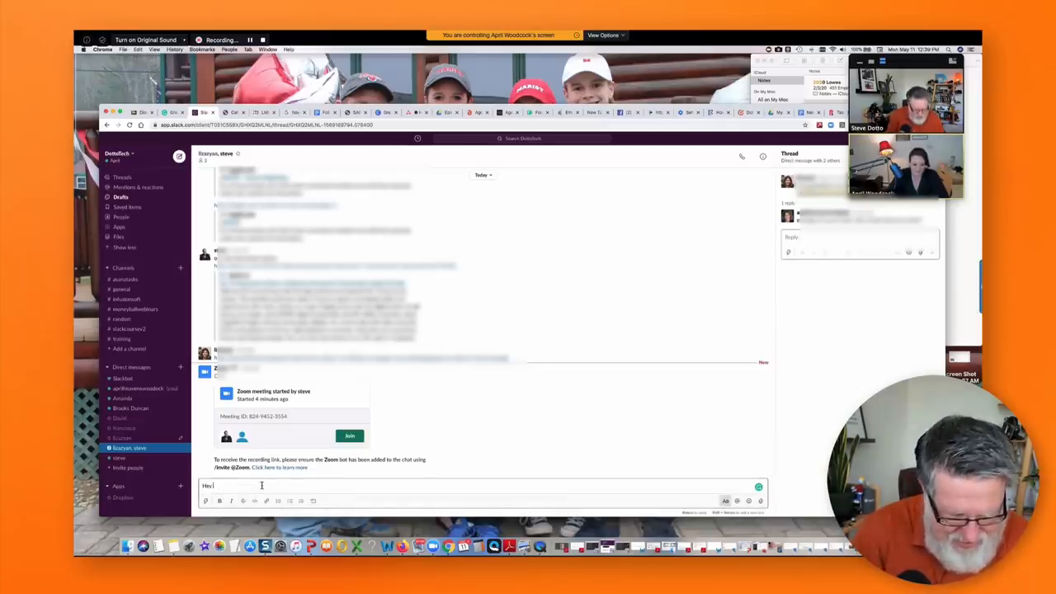
text(Steve you are v BEST BOS)
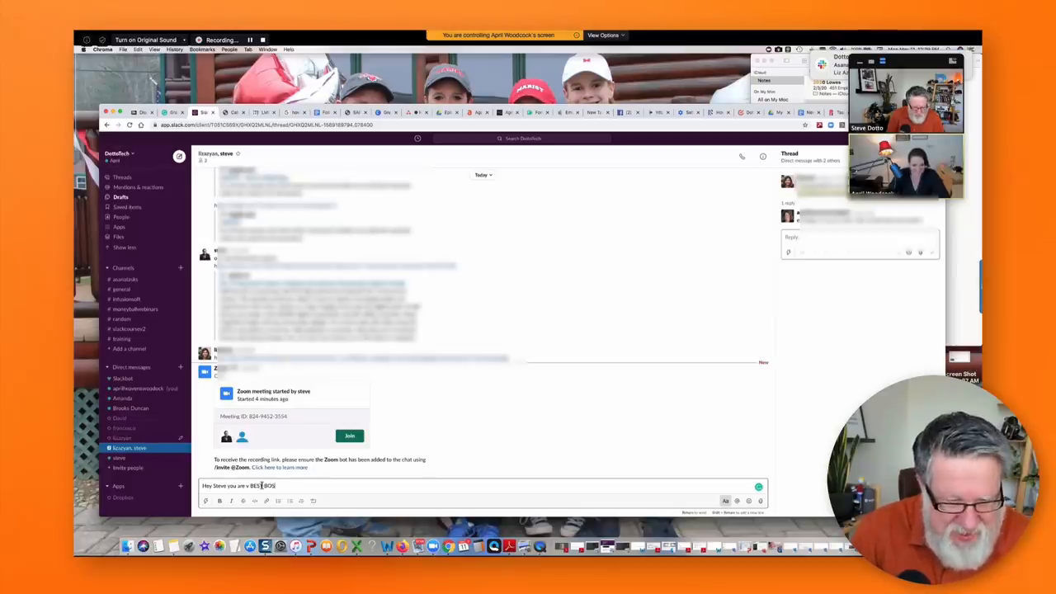
key(Return)
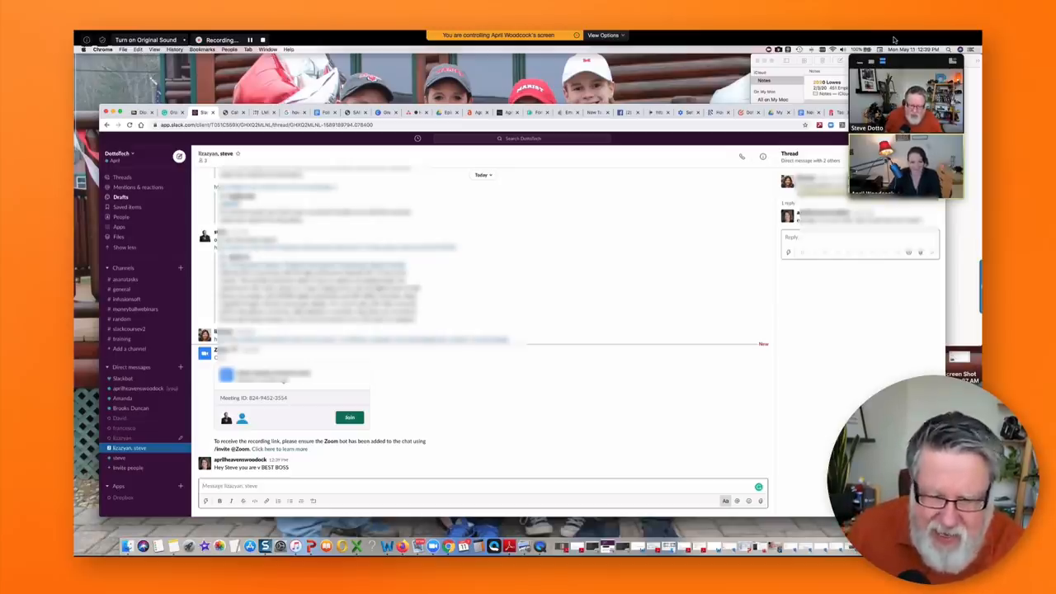
mouse_move(488, 132)
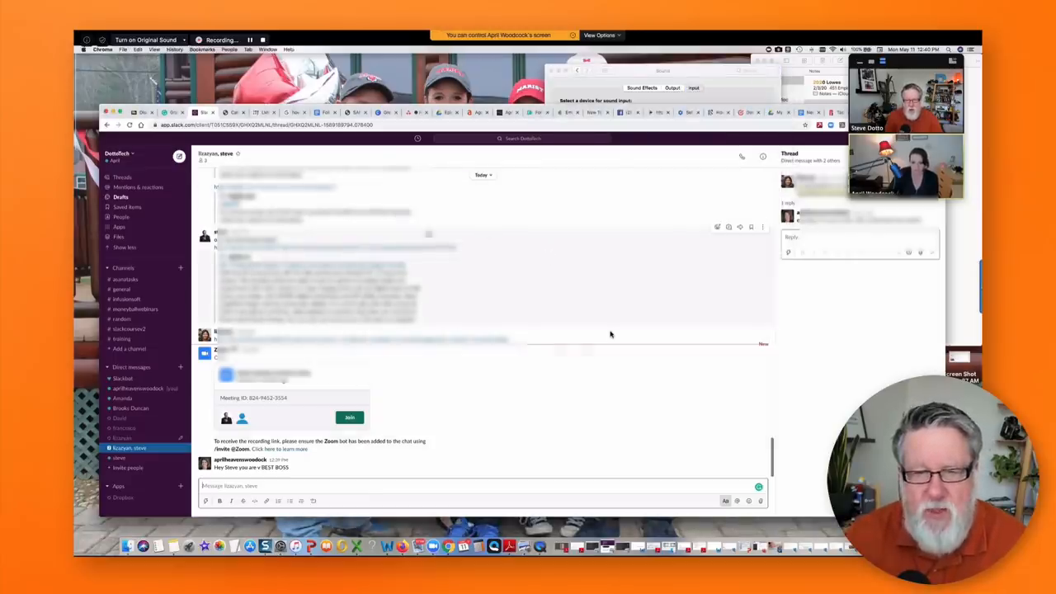
mouse_move(416, 424)
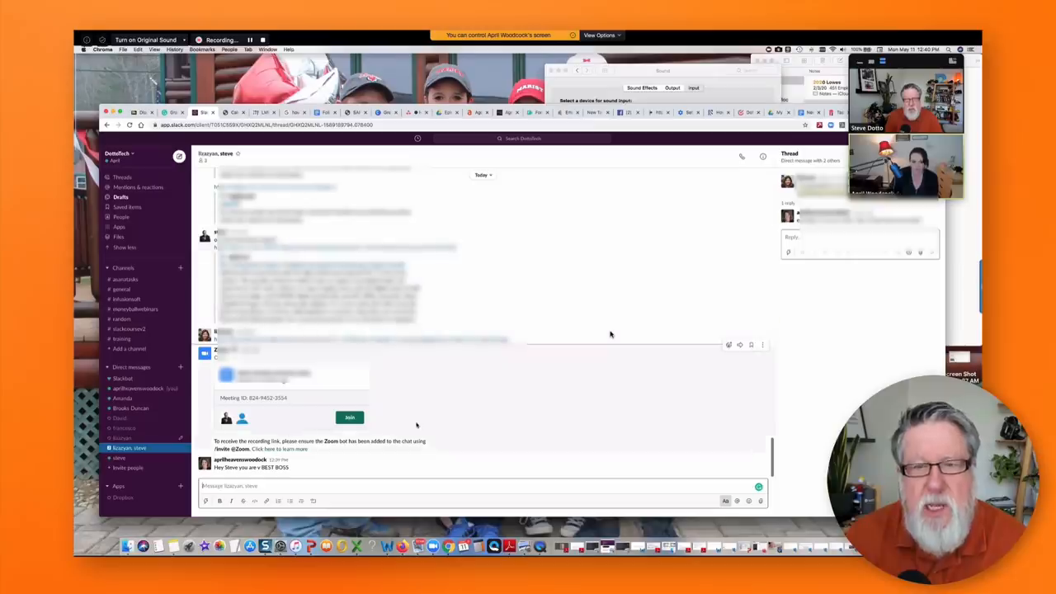
mouse_move(569, 278)
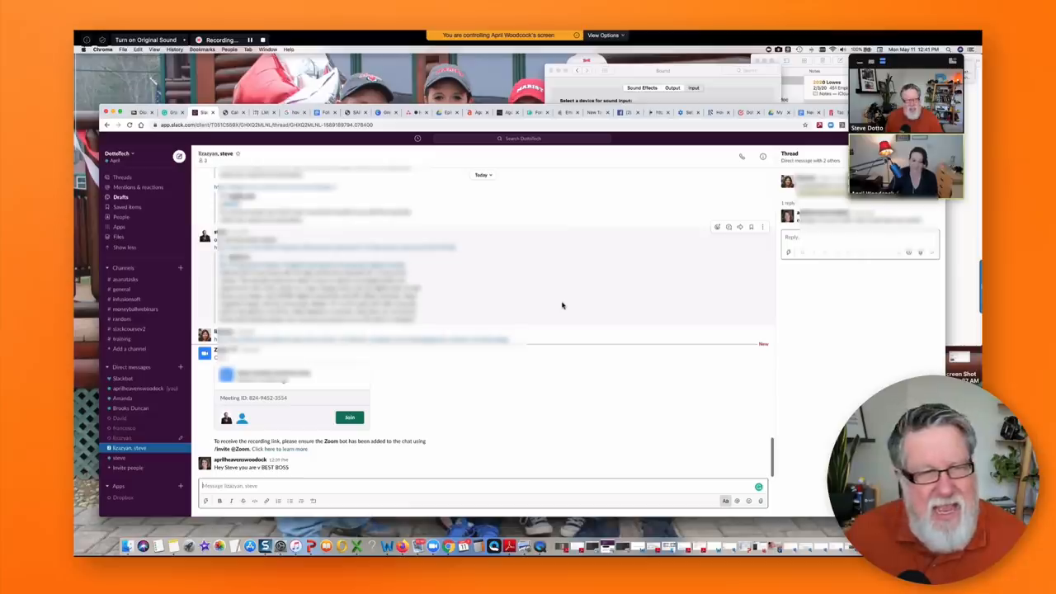
mouse_move(456, 305)
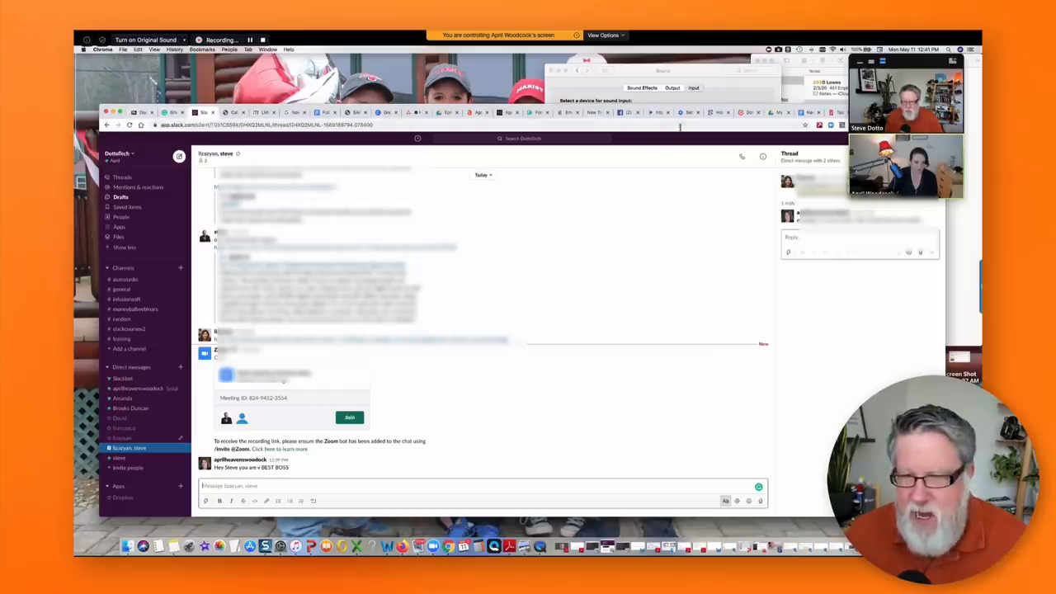
mouse_move(645, 281)
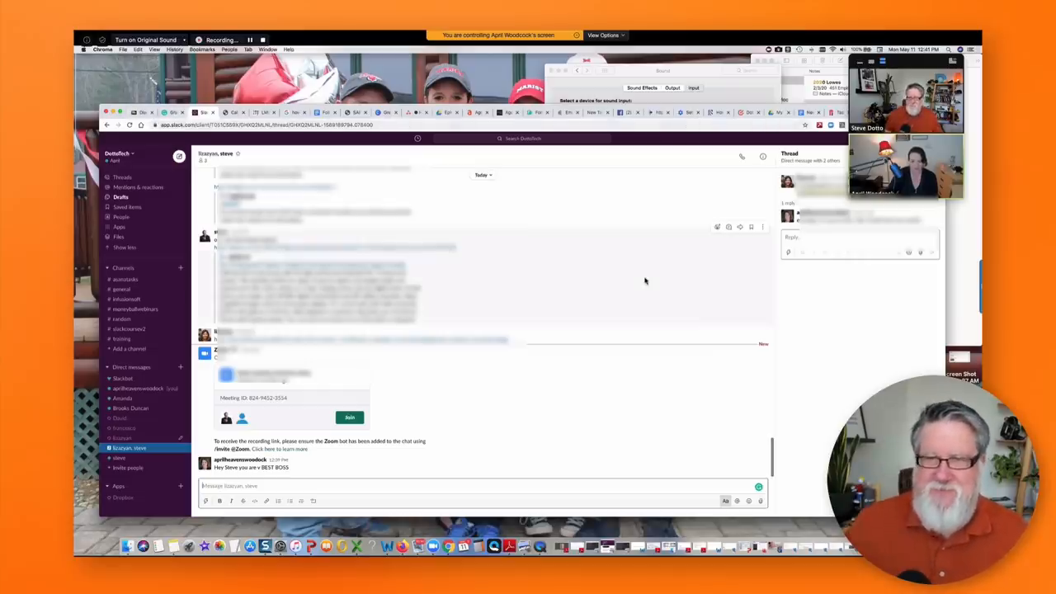
- End the participant's screen sharing via View Options > Stop Participant's Sharing
click(606, 34)
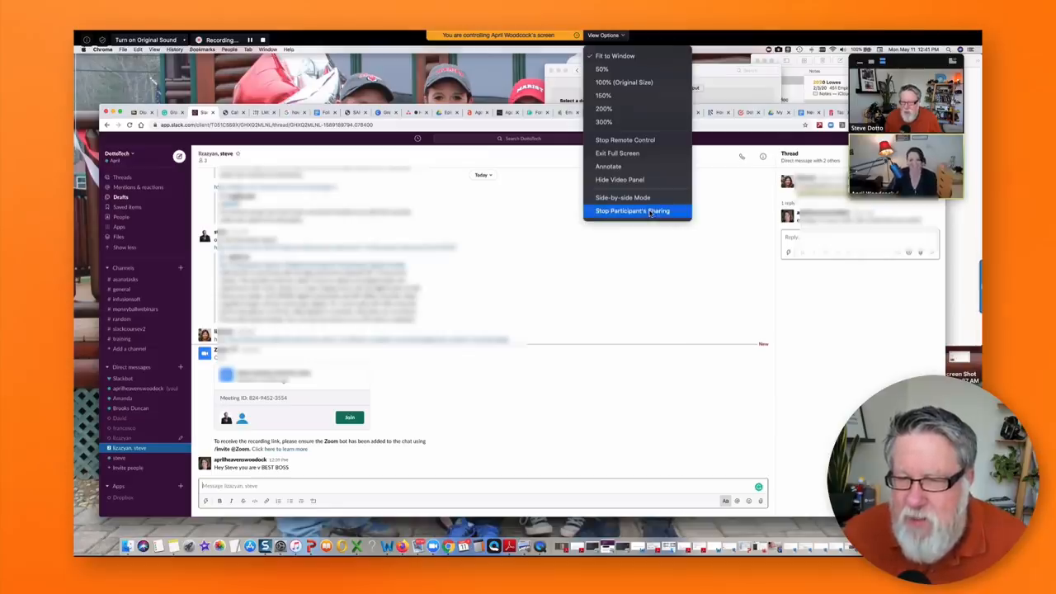
click(632, 212)
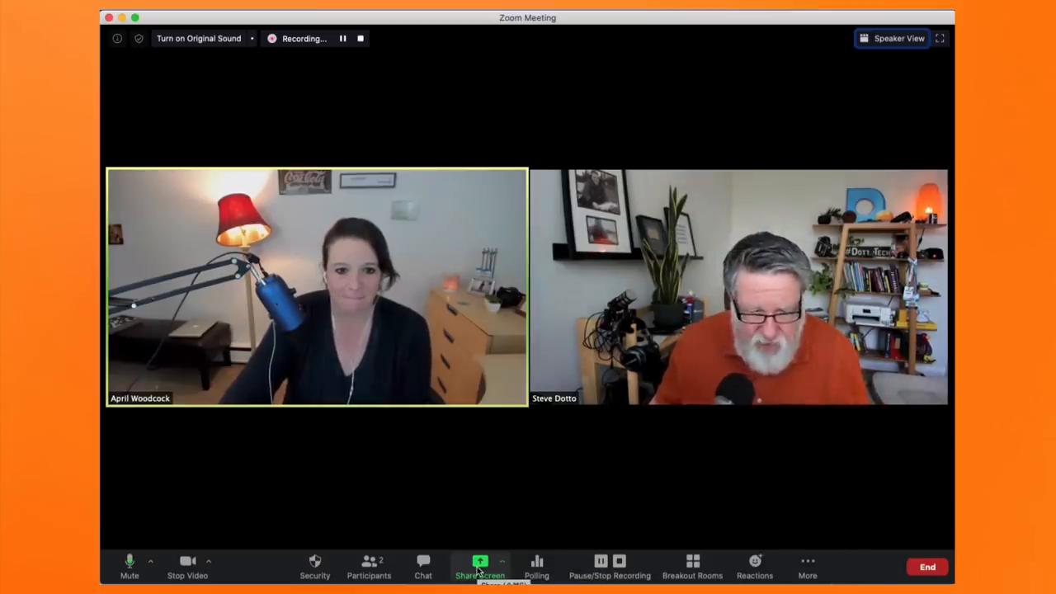
- Share the Google Chrome – Elementor window with the meeting
click(478, 564)
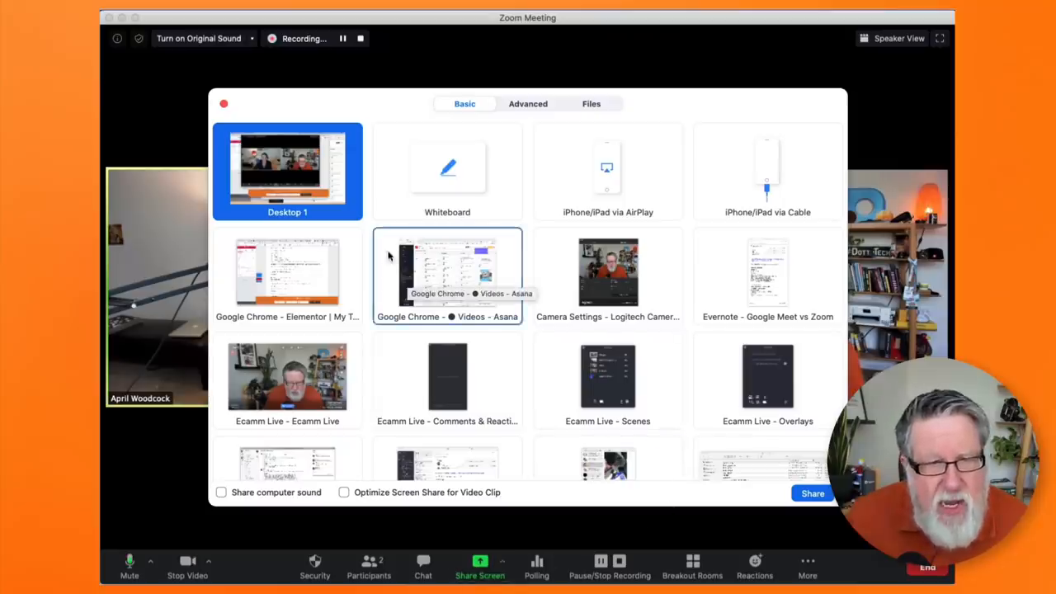
mouse_move(338, 224)
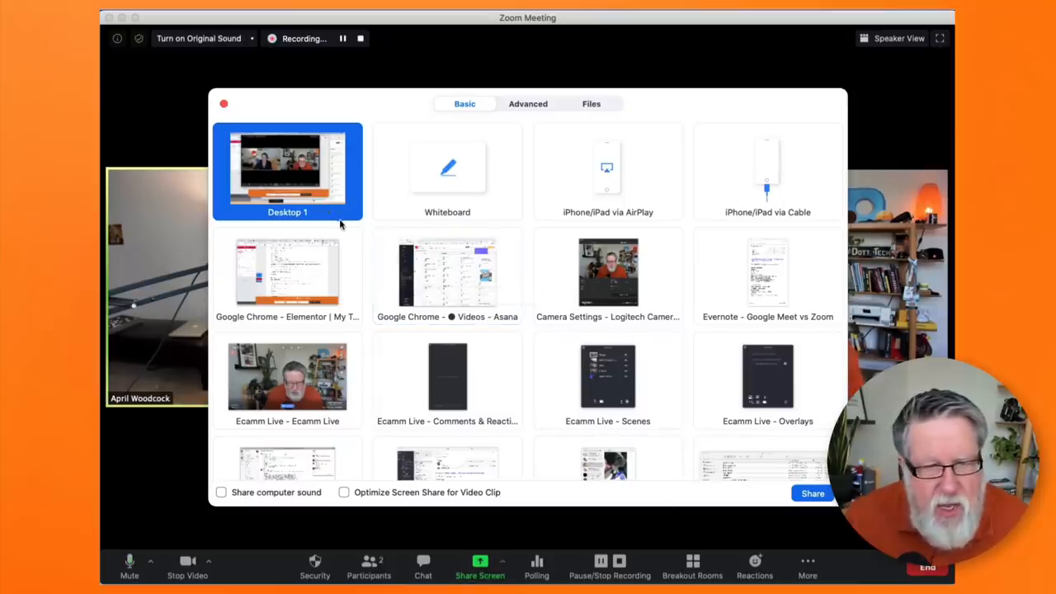
click(287, 277)
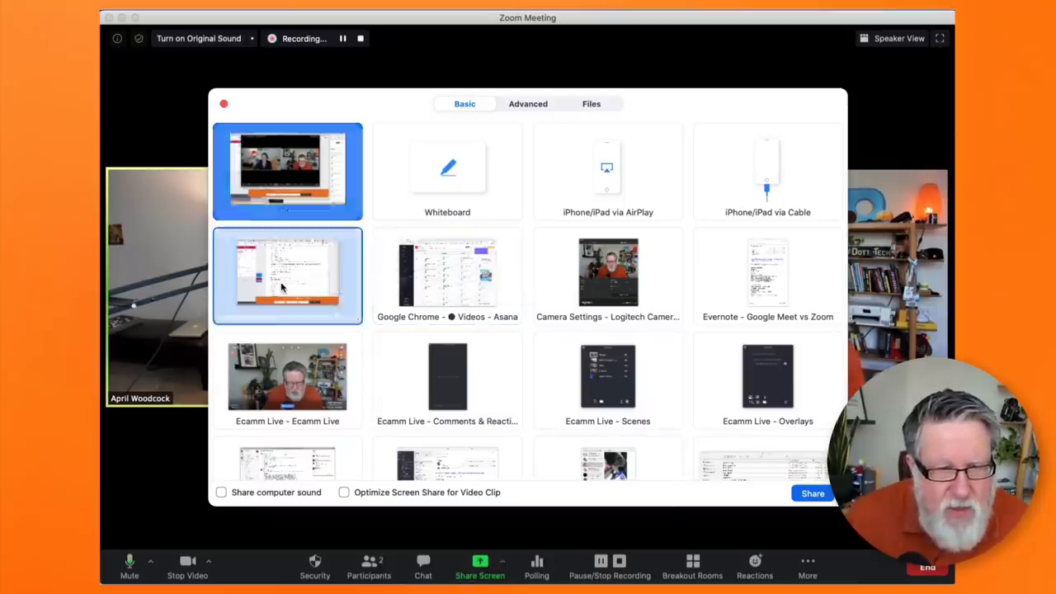
click(287, 277)
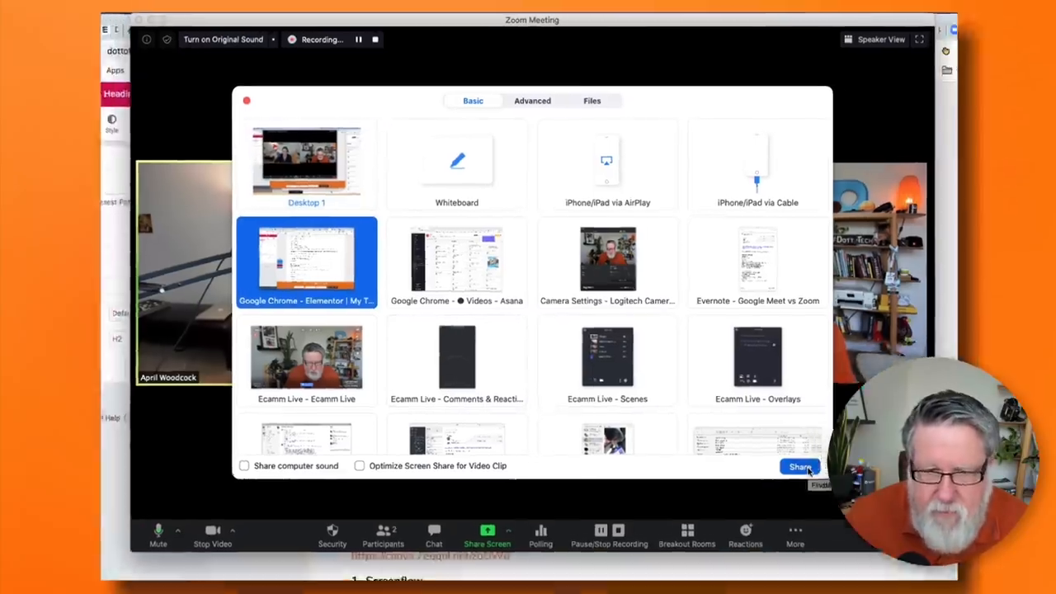
click(799, 467)
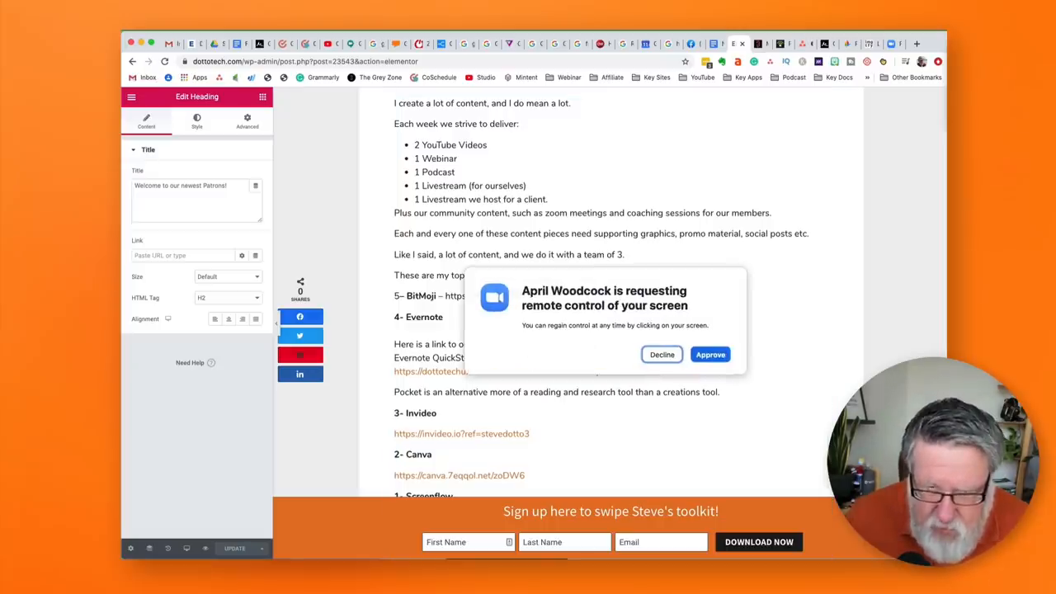
- Approve the remote control request and go to System Preferences for accessibility access
click(660, 354)
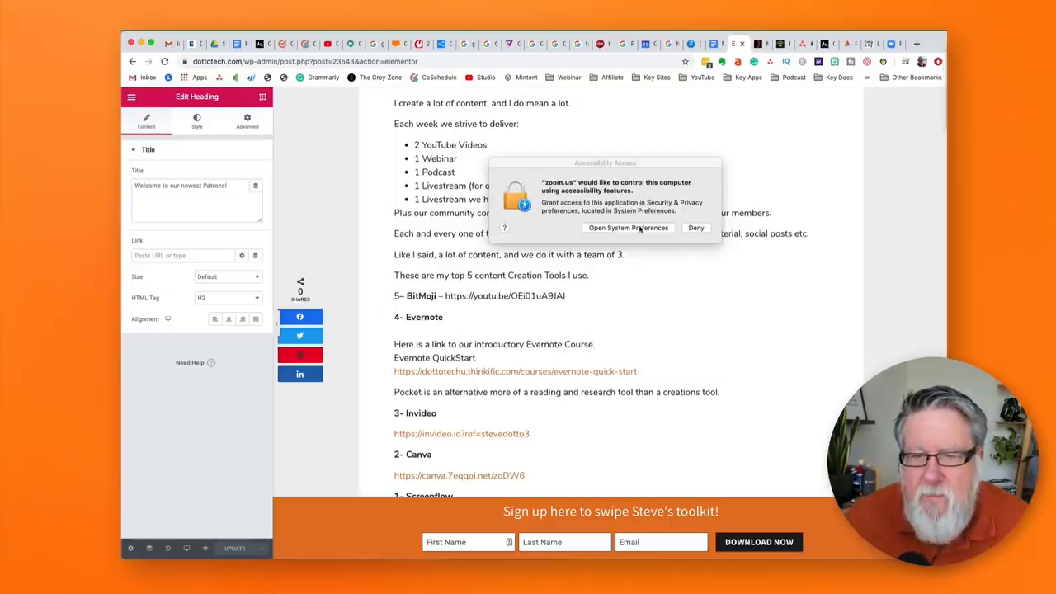
click(697, 228)
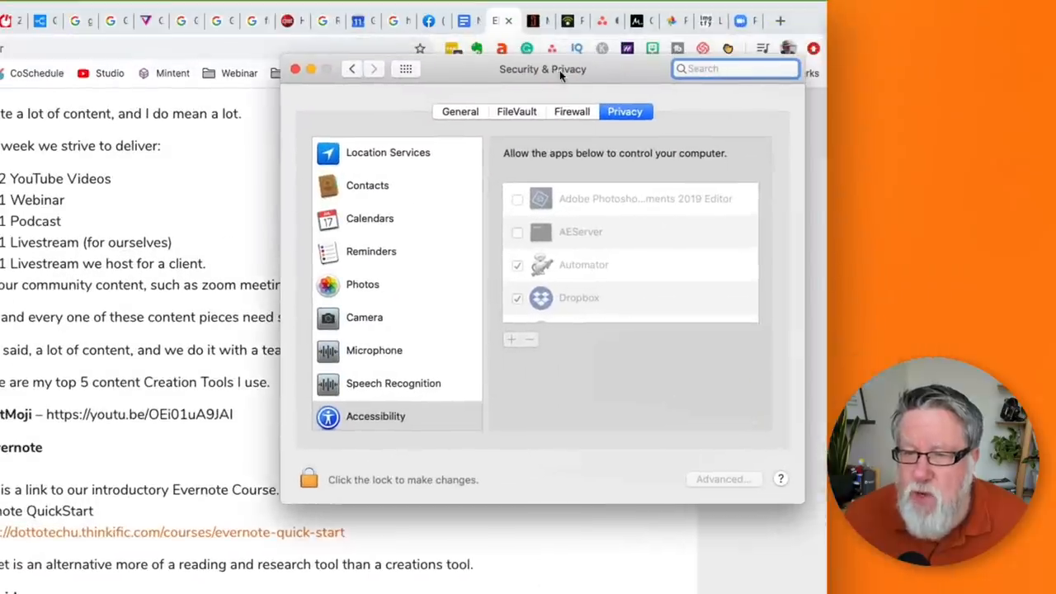
- Scroll through the Accessibility app list in Security & Privacy to review allowed apps
scroll(down, 3)
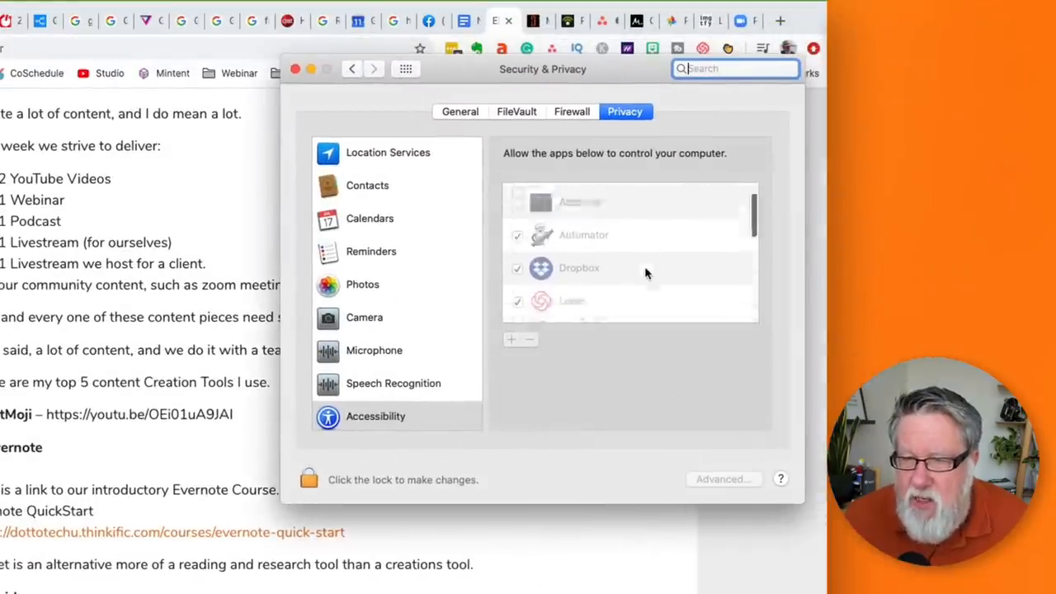
scroll(up, 3)
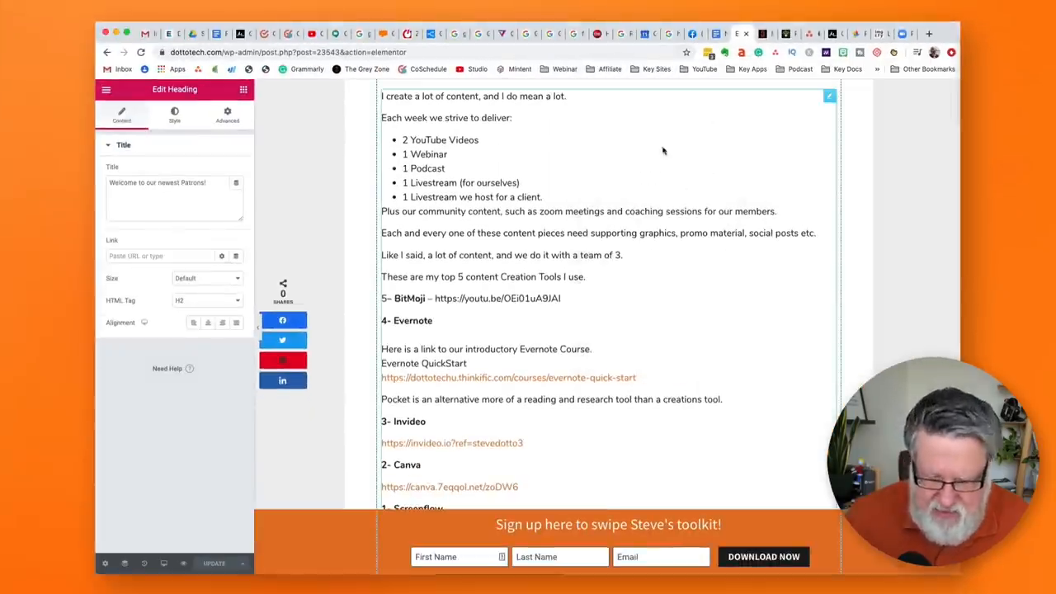
mouse_move(452, 324)
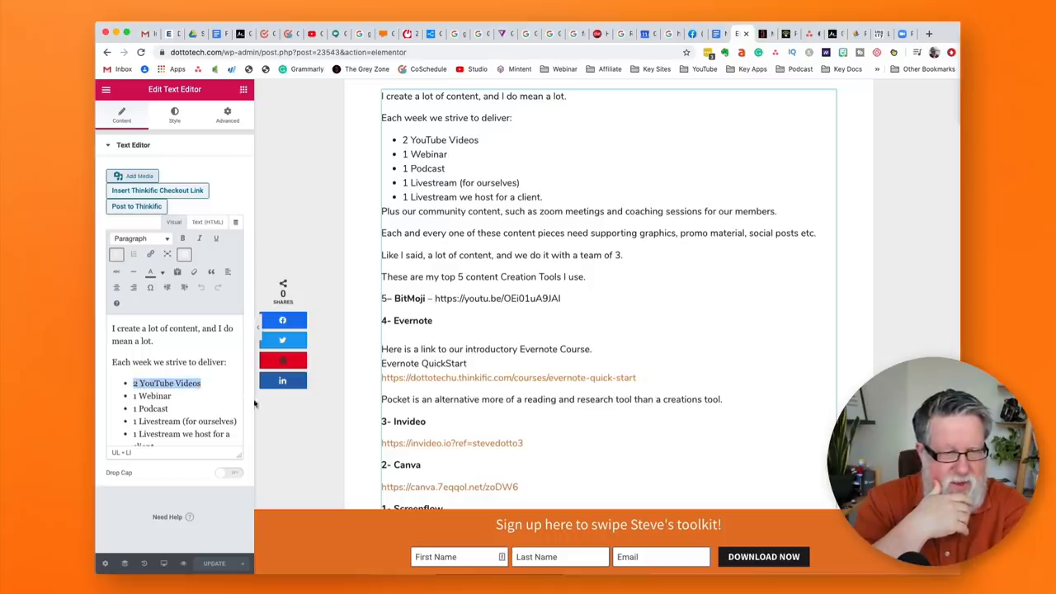
- Scroll the shared Elementor page down to lower sections and back while the intro text is edited
scroll(down, 3)
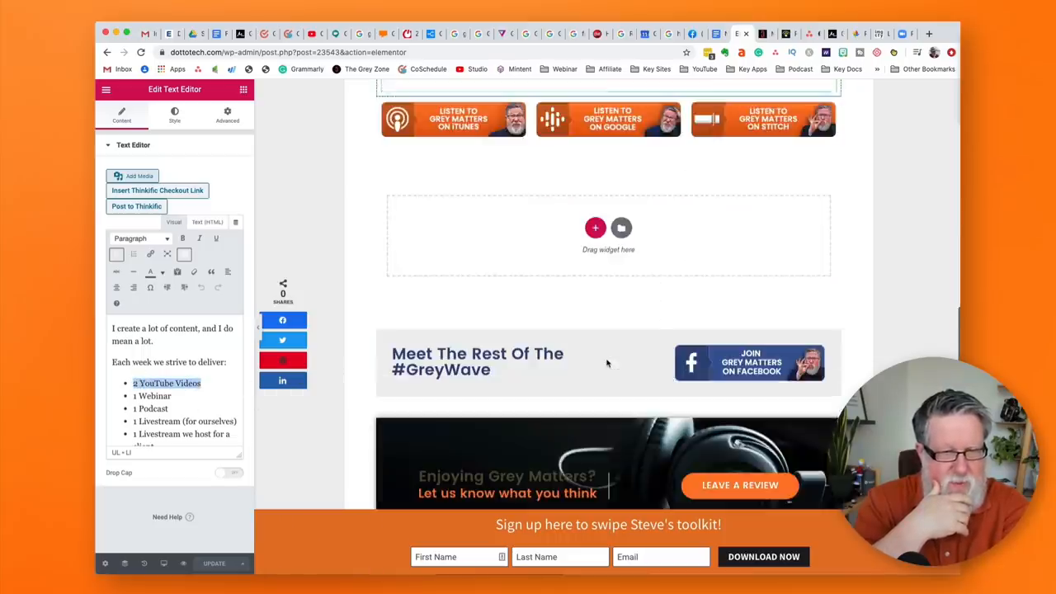
scroll(down, 3)
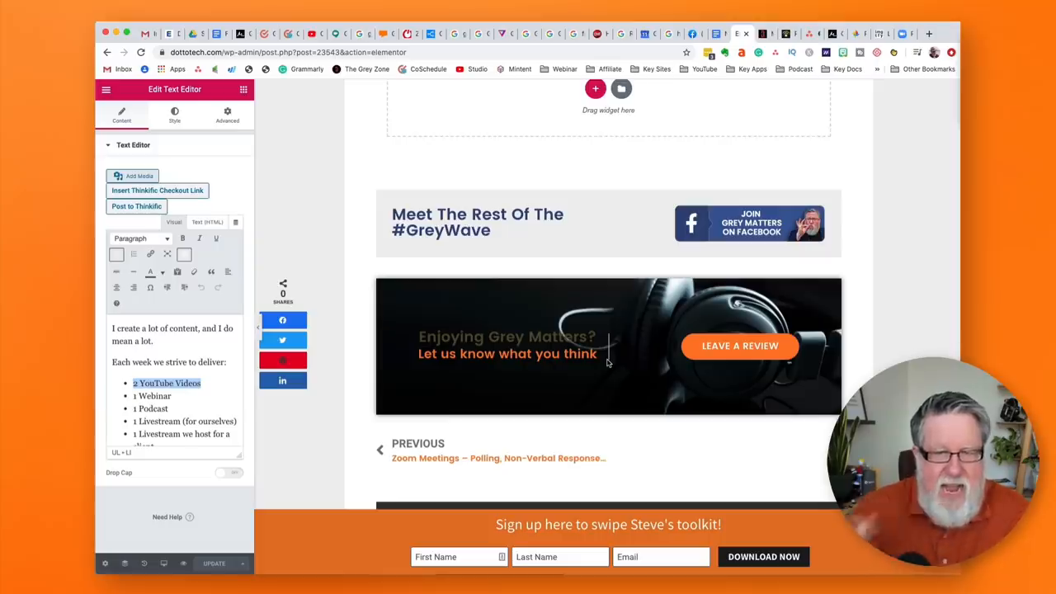
scroll(up, 3)
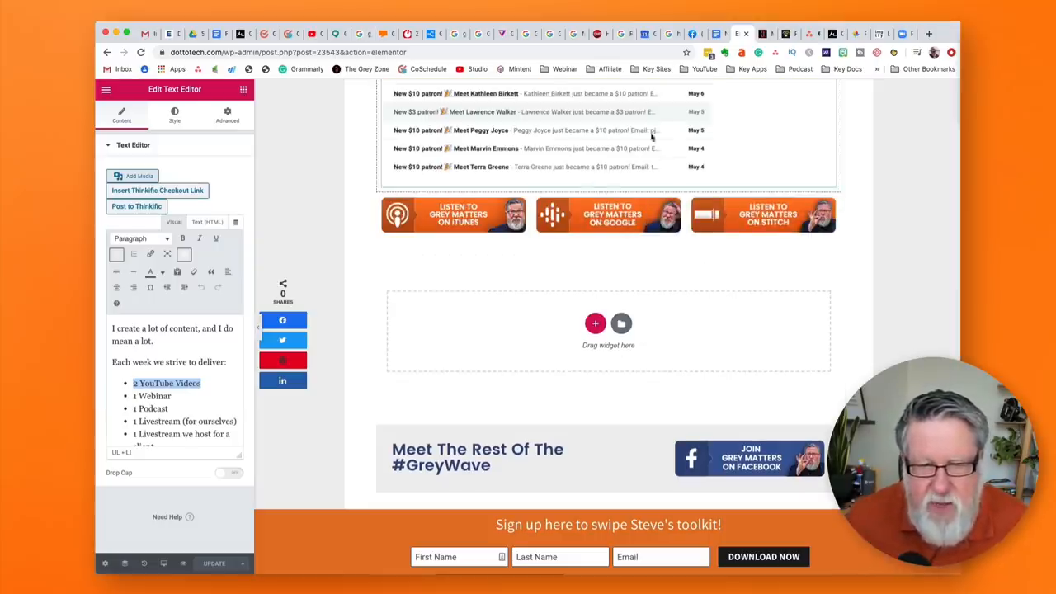
mouse_move(652, 138)
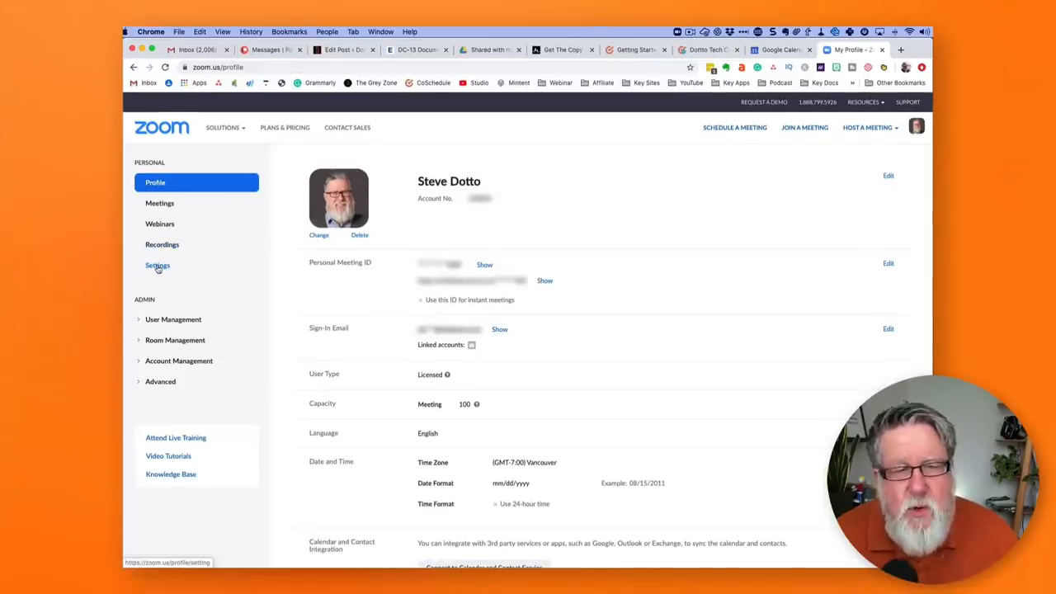
- Go to Settings in the Zoom web portal sidebar to reach the Meeting tab
click(157, 264)
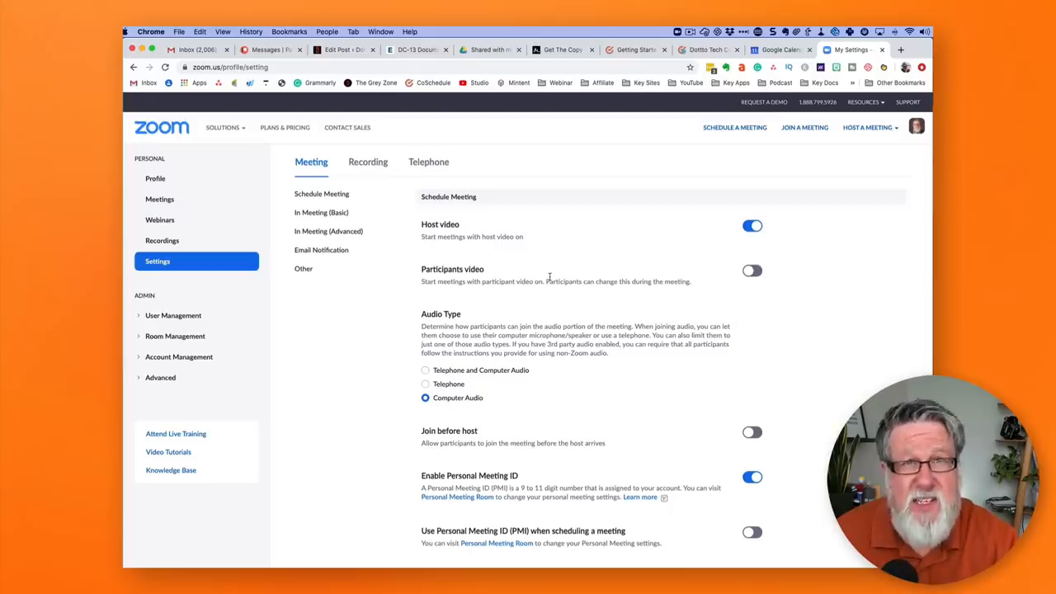
- Scroll the Meeting settings down to In Meeting (Basic) where Remote control shows enabled
scroll(down, 3)
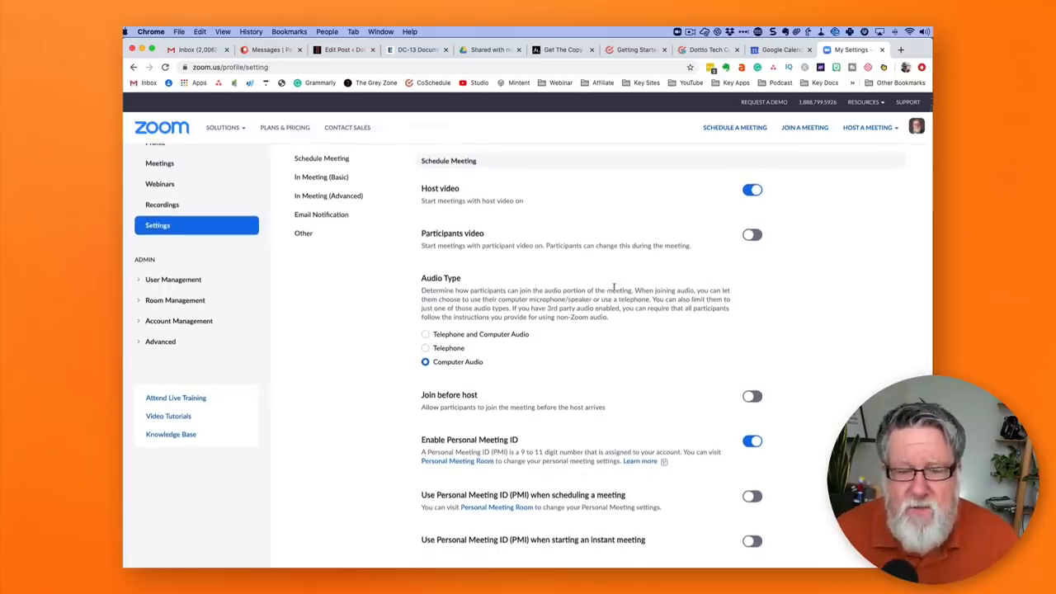
scroll(down, 3)
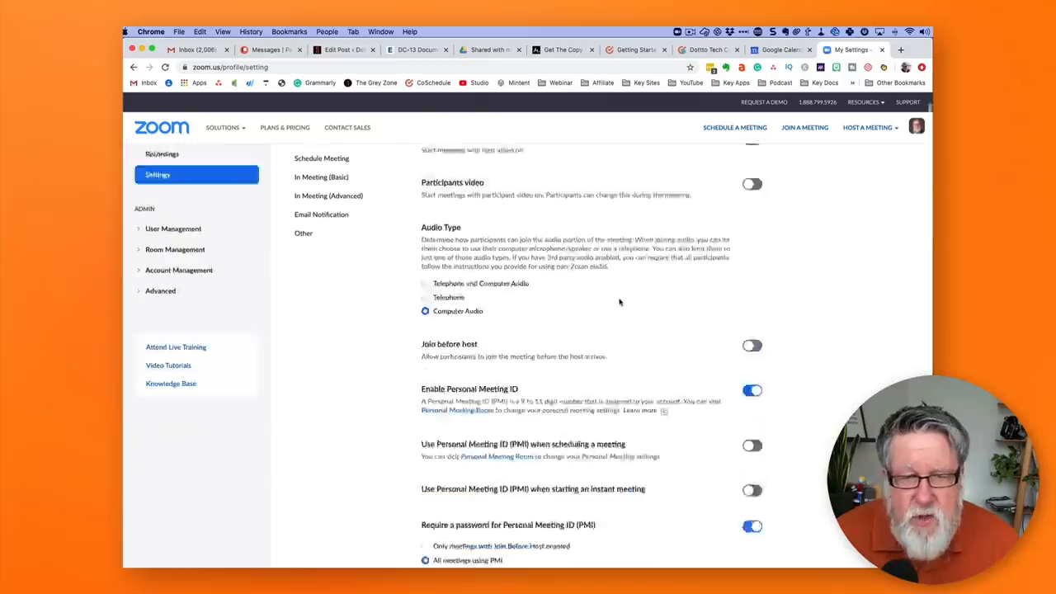
scroll(down, 3)
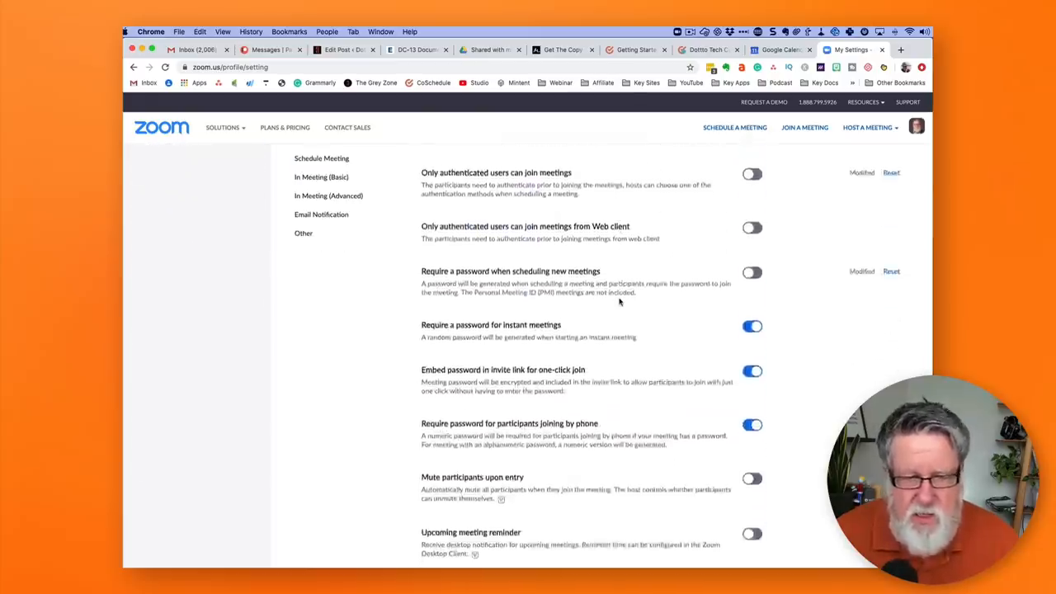
scroll(down, 3)
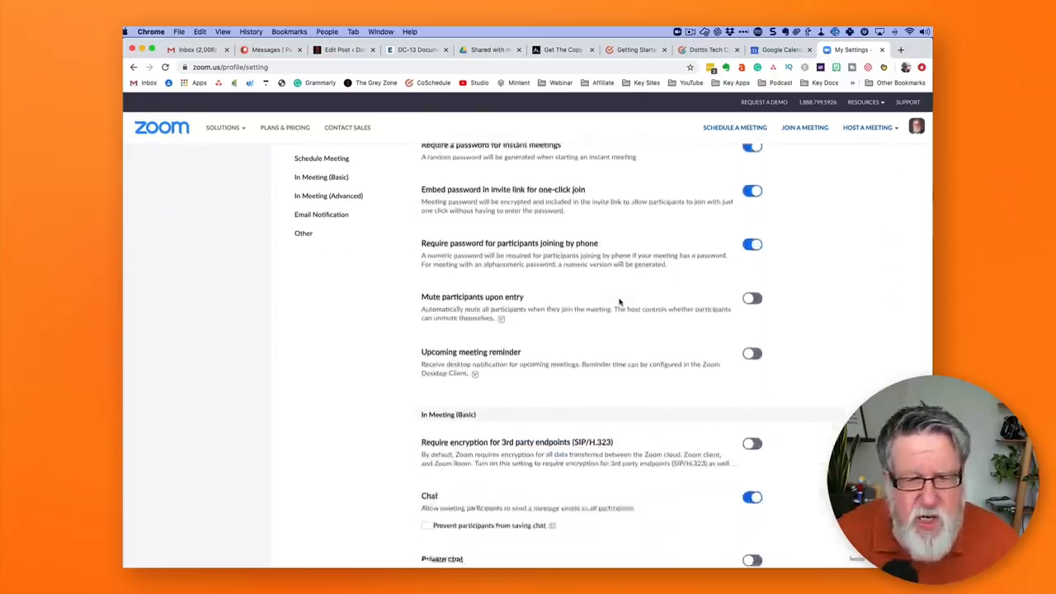
scroll(down, 3)
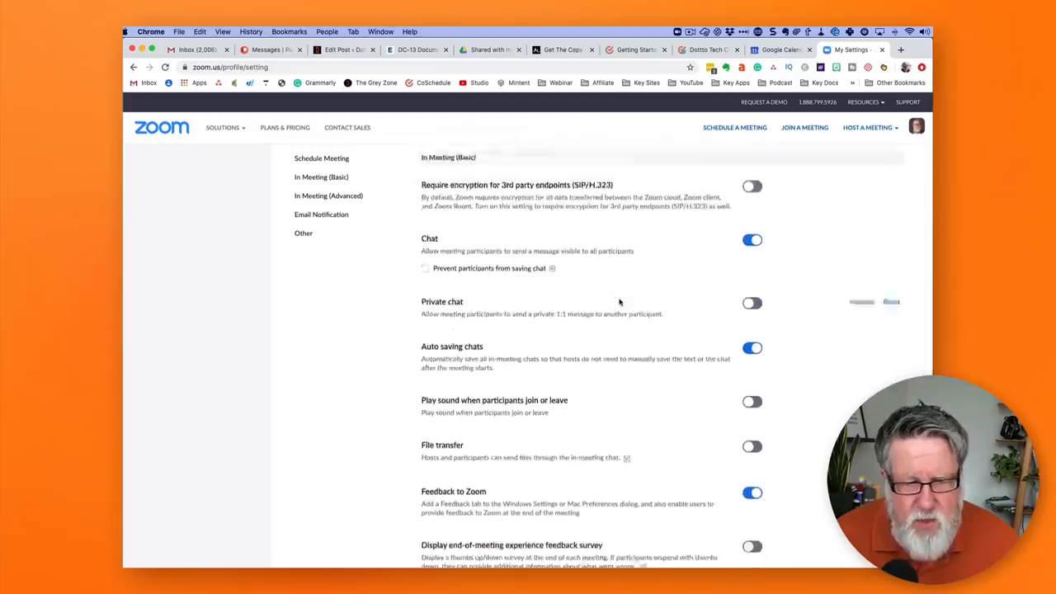
scroll(down, 3)
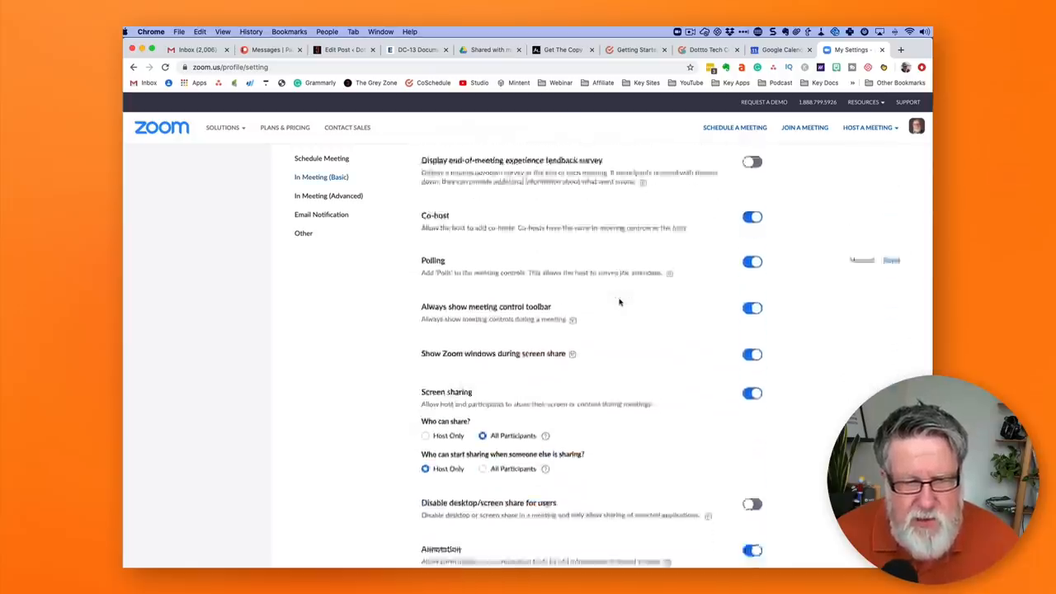
scroll(down, 3)
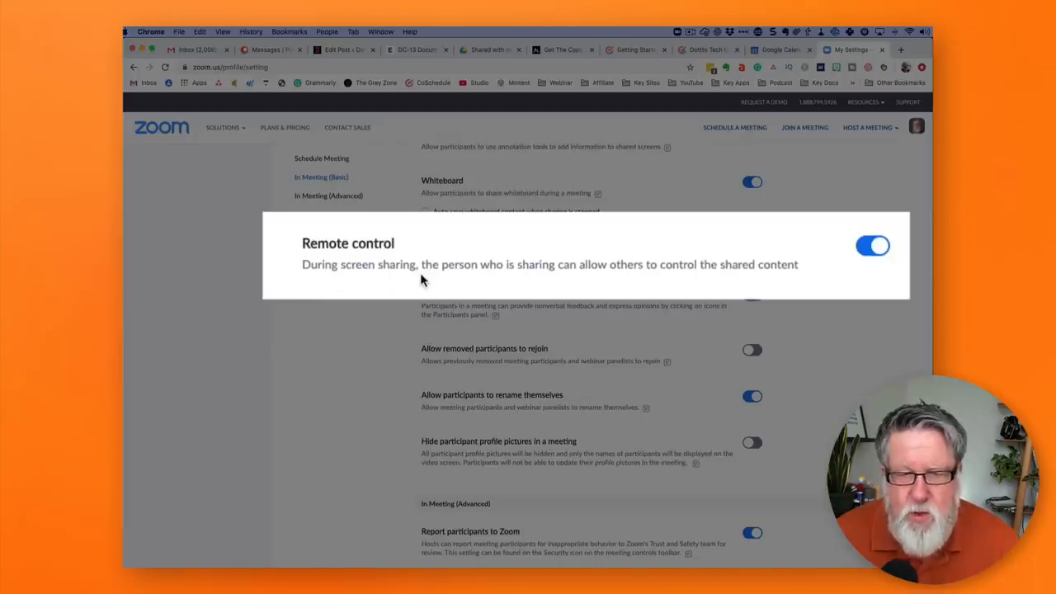
mouse_move(680, 278)
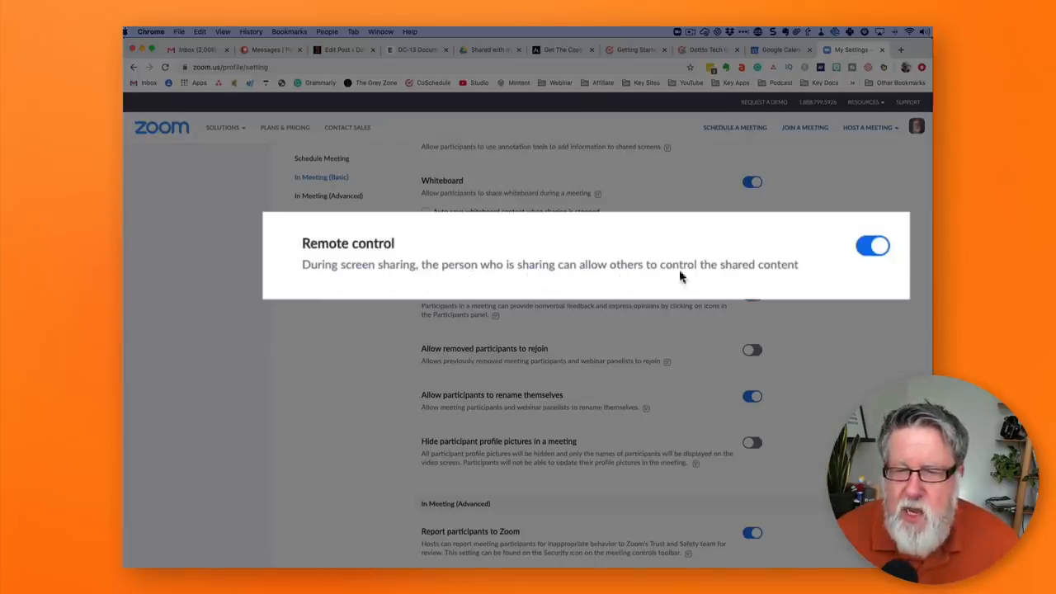
mouse_move(703, 274)
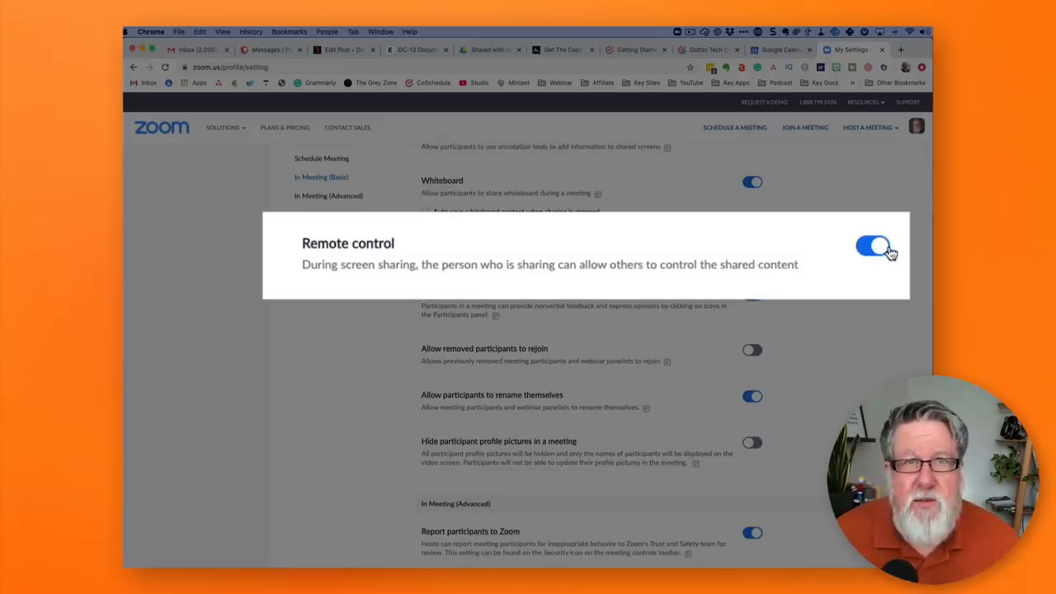
click(877, 246)
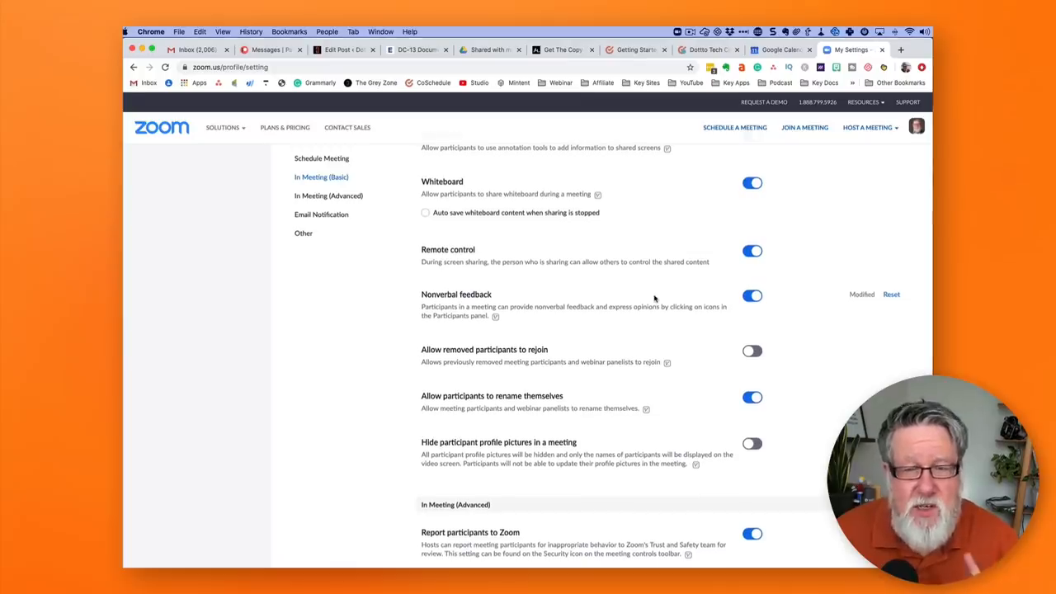